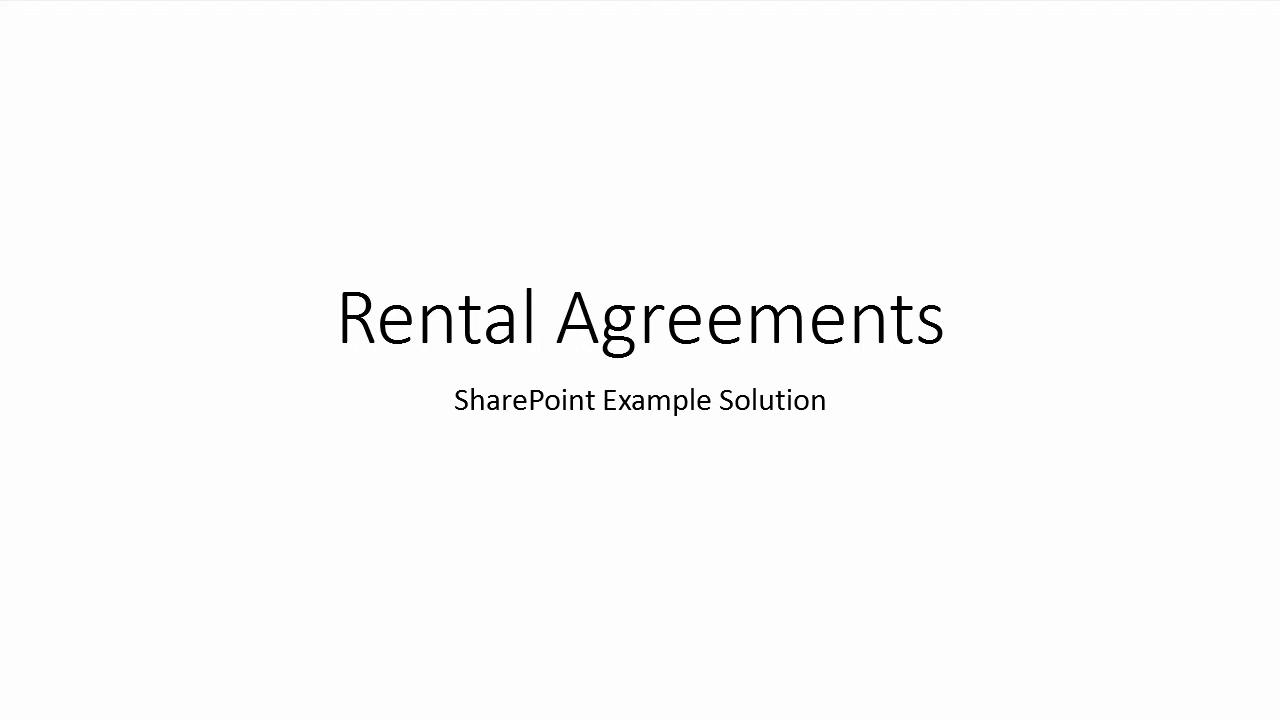
Step: Advance the slideshow from the Rental Agreements title slide to the Techniques used slide
key(Right)
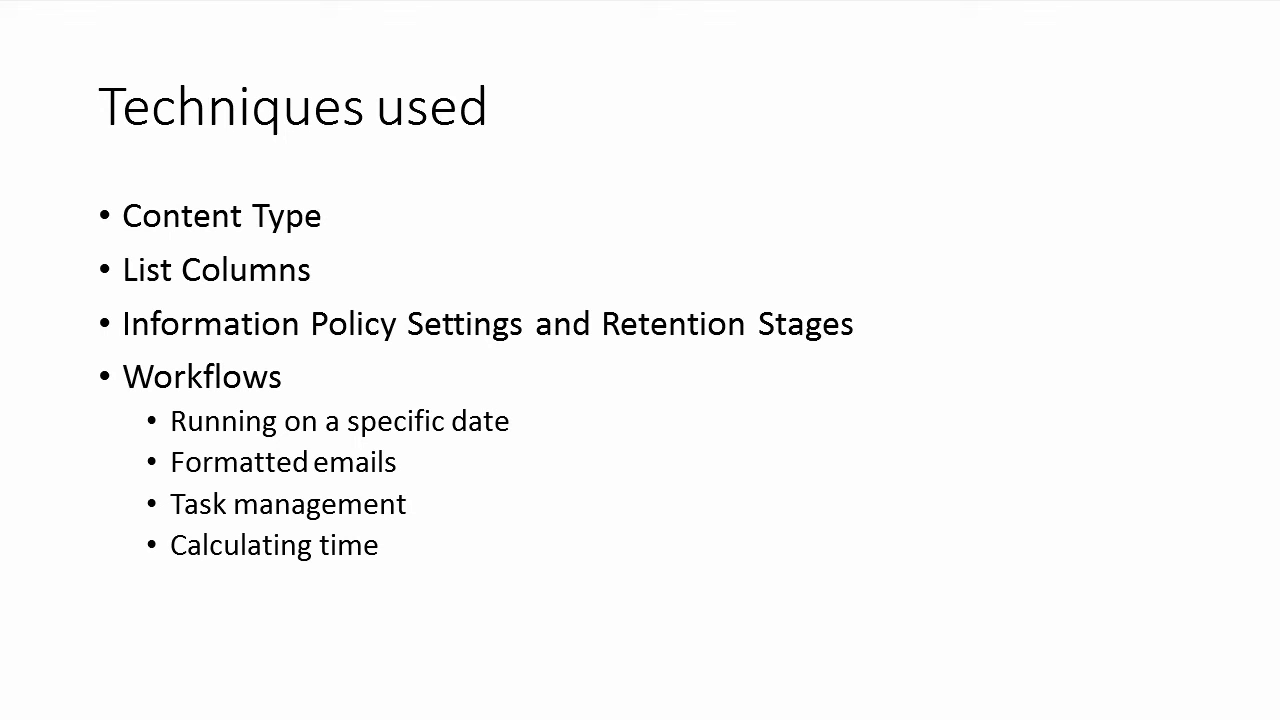
Step: Advance to the Rental Agreement Content Type slide listing dates, department and responsible person
key(Right)
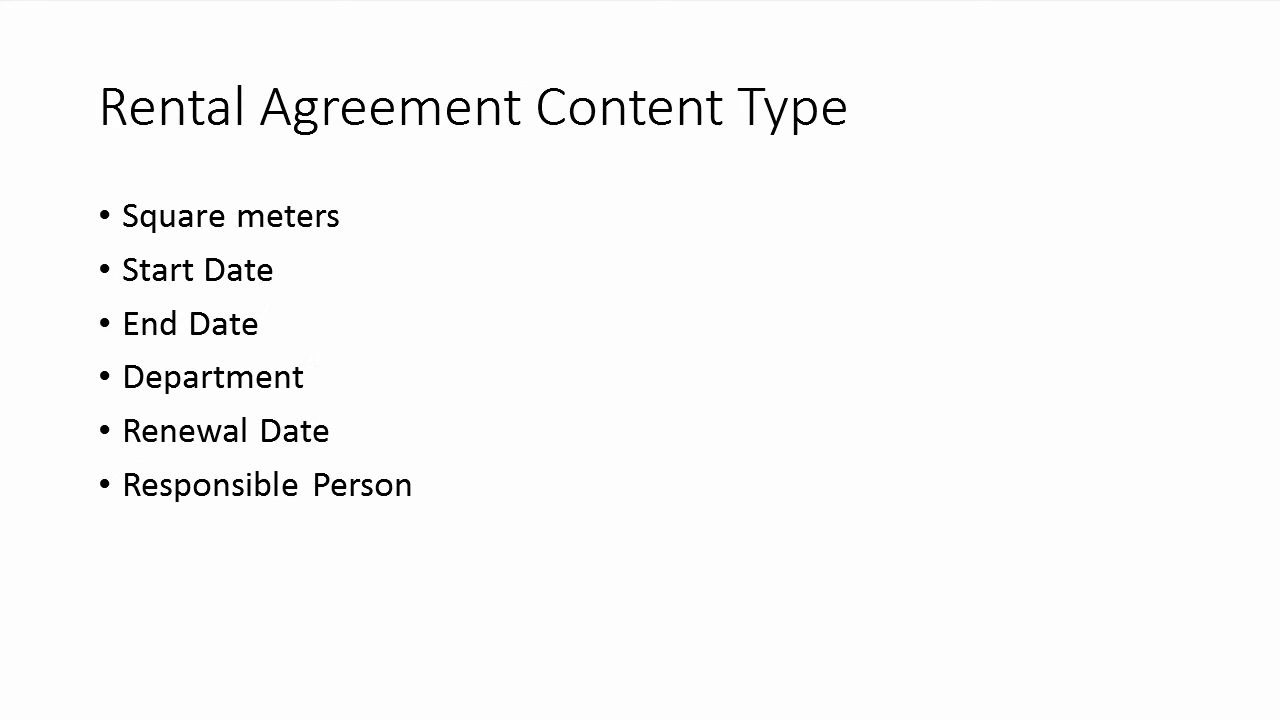